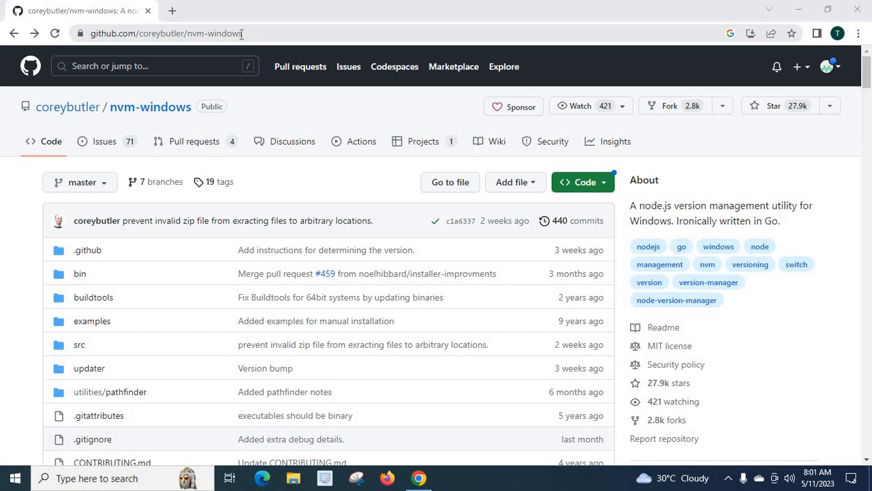
Go from the nvm-windows README's Download Now! badge to the Releases page
left_click(163, 32)
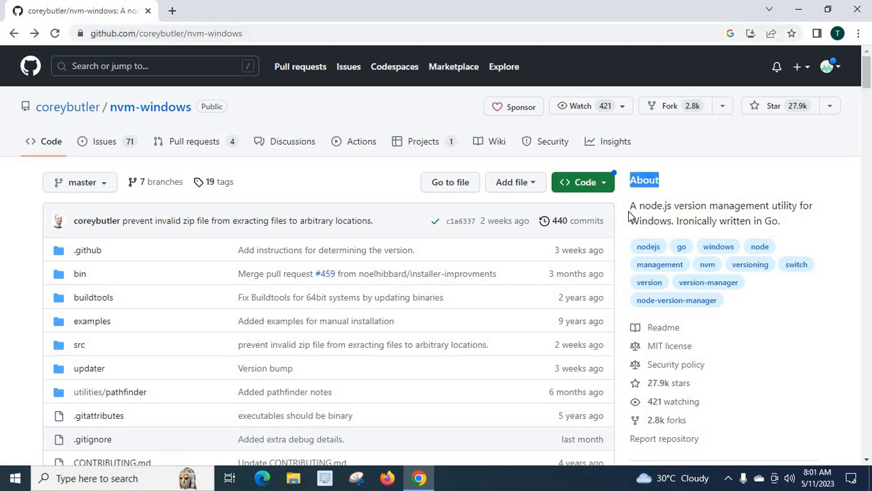
mouse_move(779, 204)
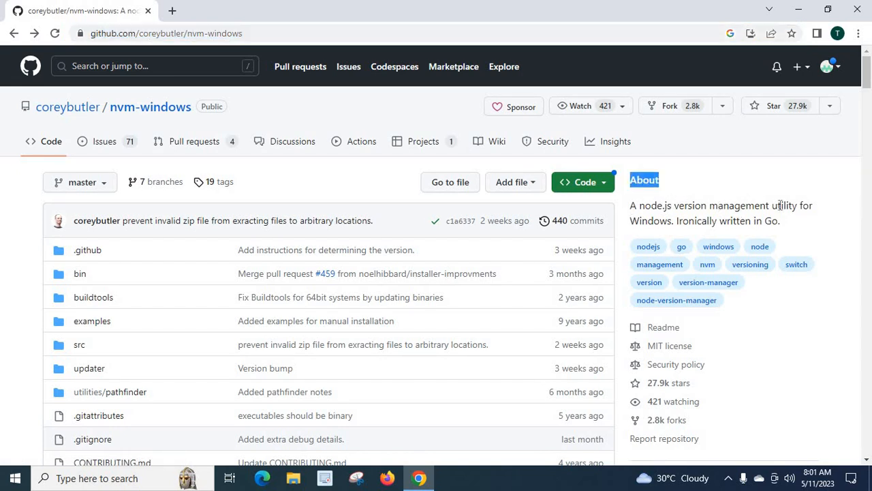
mouse_move(687, 231)
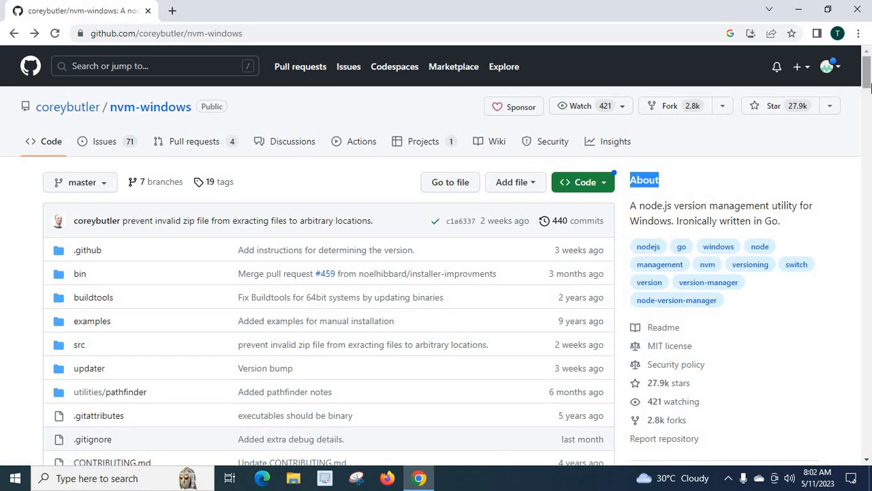
scroll("down", 3)
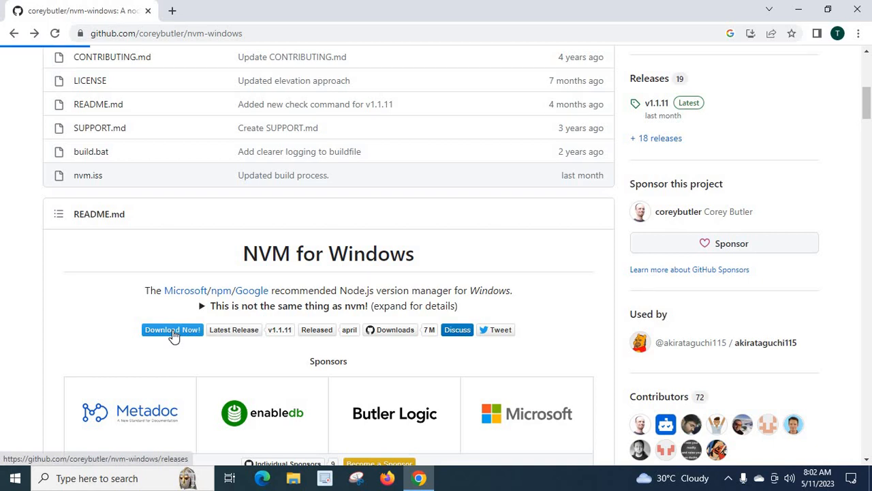
left_click(171, 329)
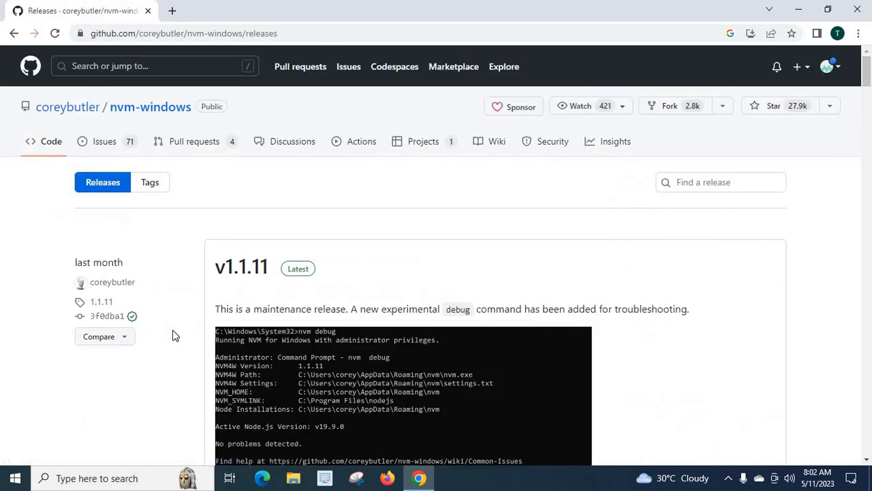
mouse_move(223, 191)
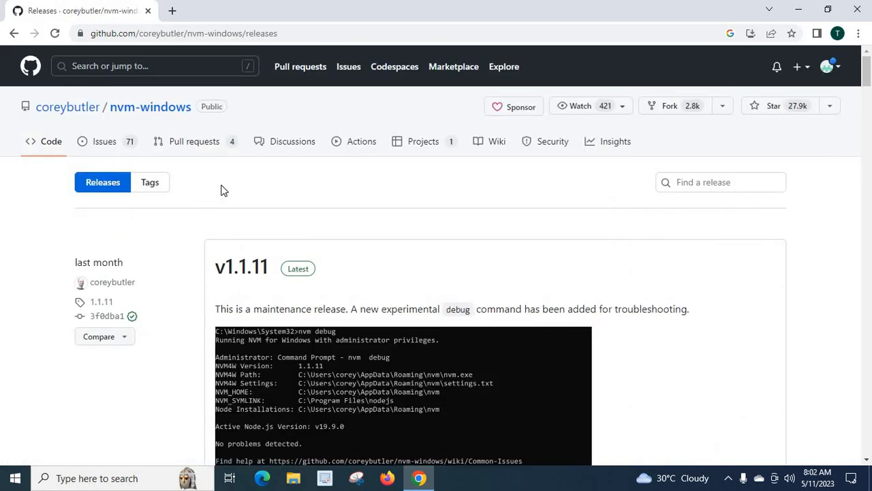
mouse_move(226, 277)
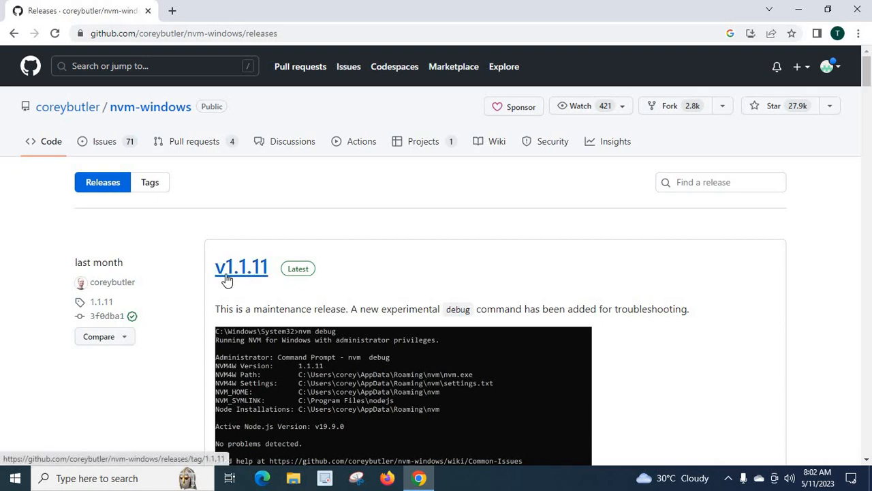
mouse_move(216, 276)
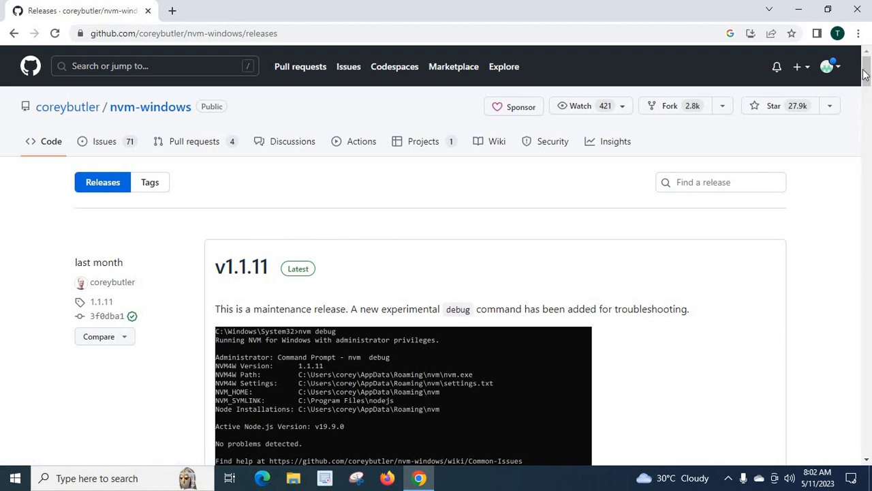
Scroll down to the v1.1.11 Latest release's Assets list showing nvm-setup.exe
scroll("down", 3)
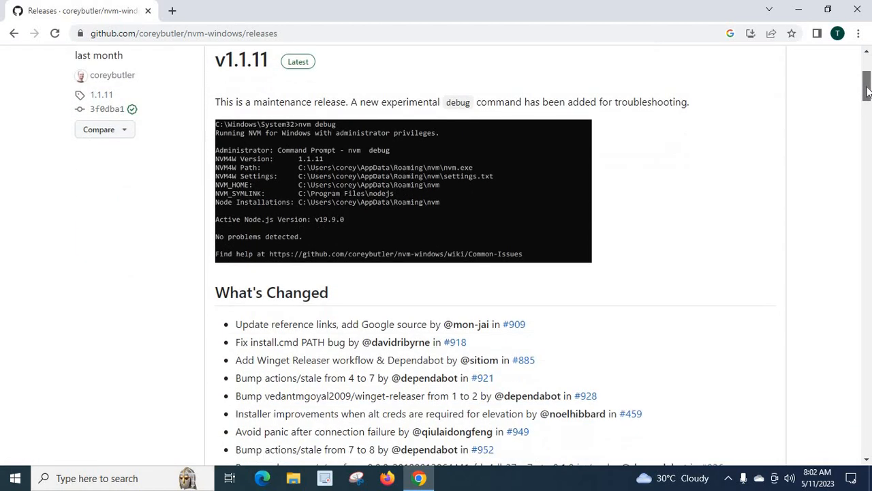
scroll("down", 3)
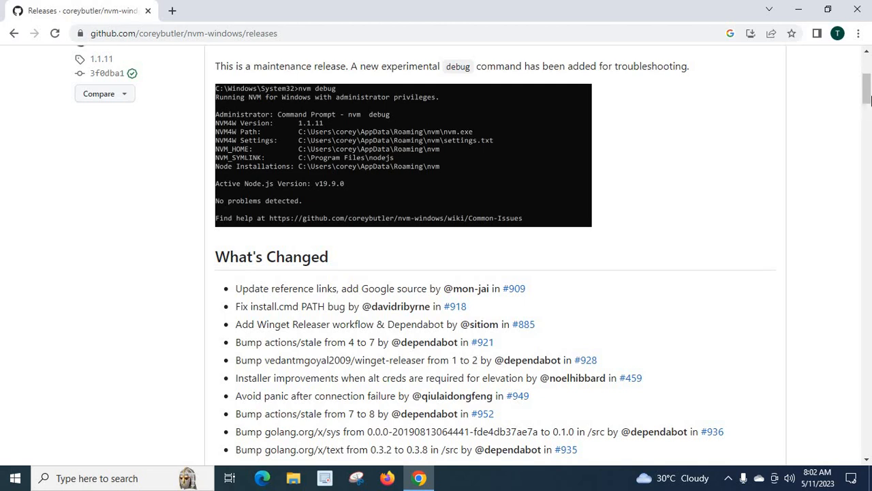
scroll("down", 3)
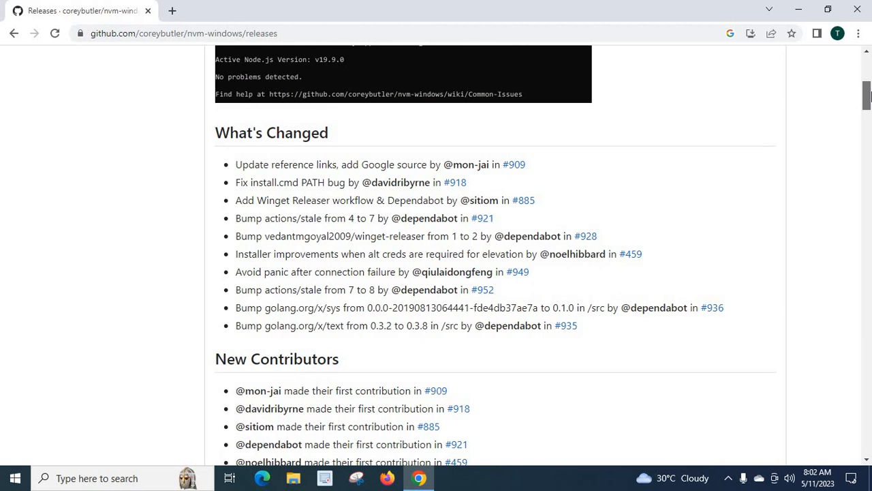
scroll("down", 3)
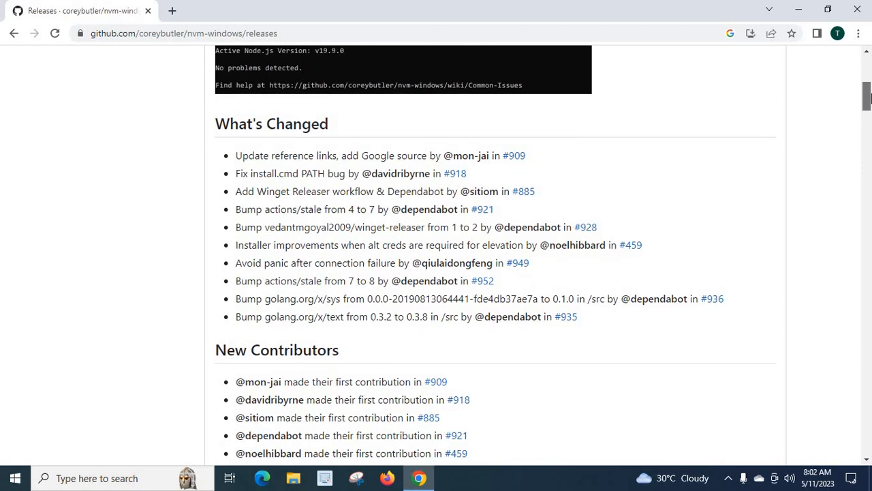
scroll("down", 3)
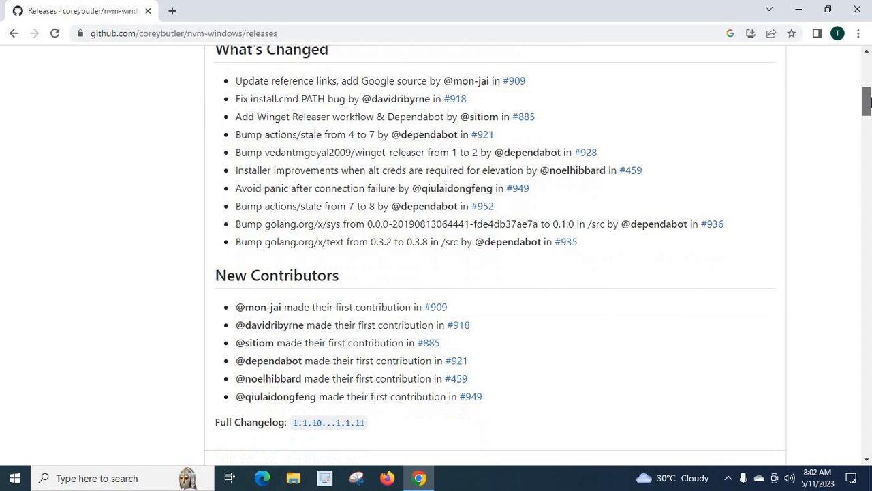
scroll("down", 3)
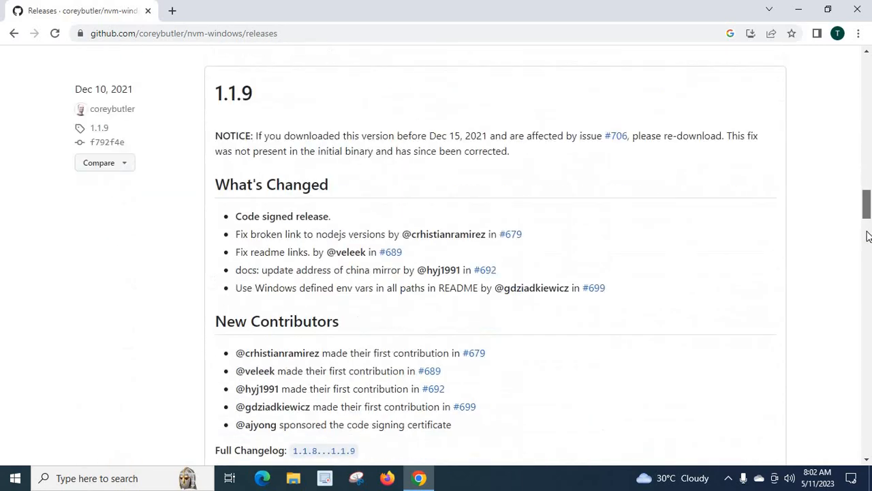
scroll("down", 3)
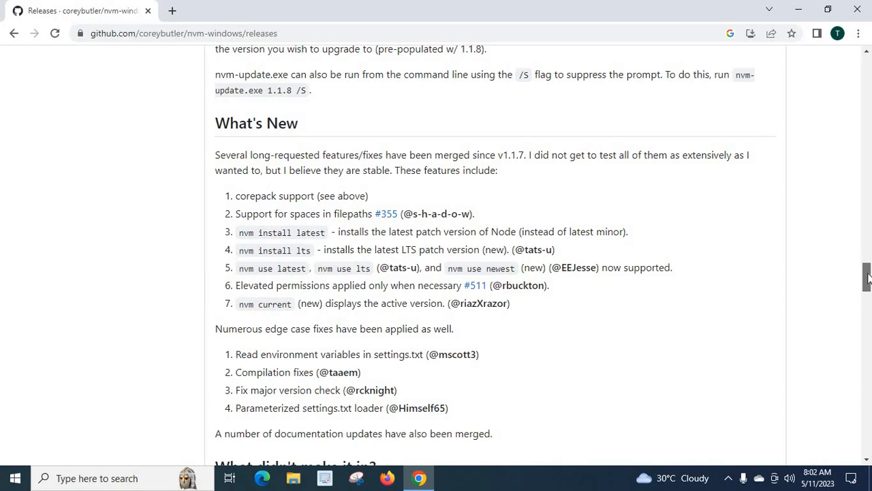
scroll("down", 3)
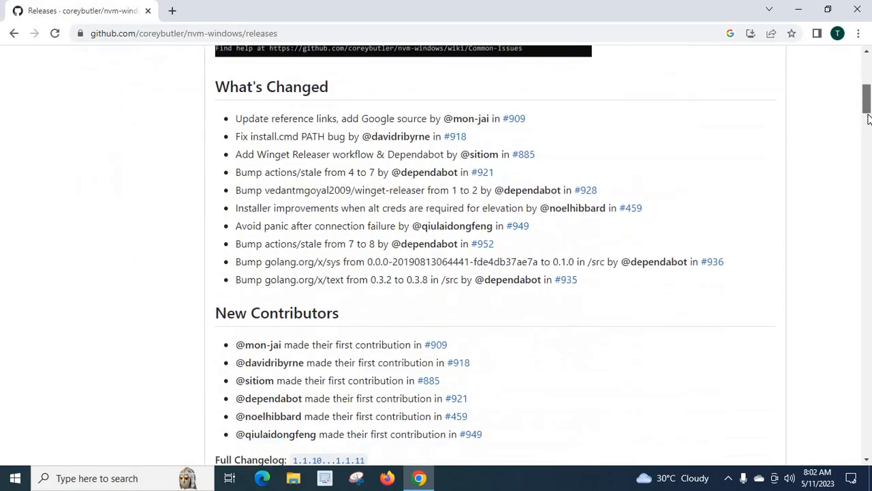
scroll("down", 3)
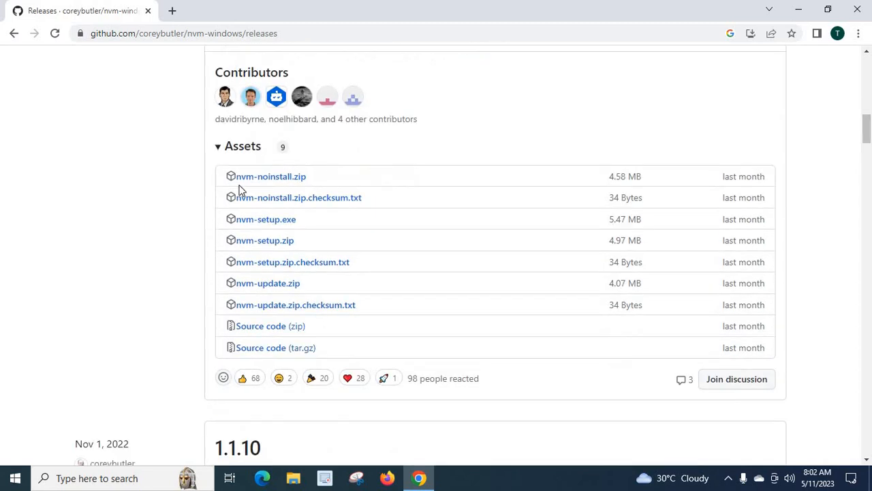
mouse_move(264, 221)
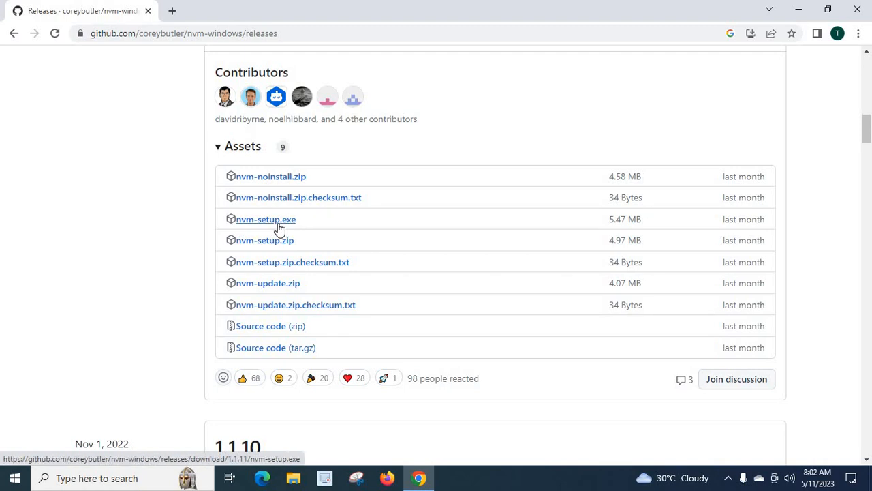
Download nvm-setup.exe from the v1.1.11 assets and launch it from Chrome's download bar
left_click(264, 218)
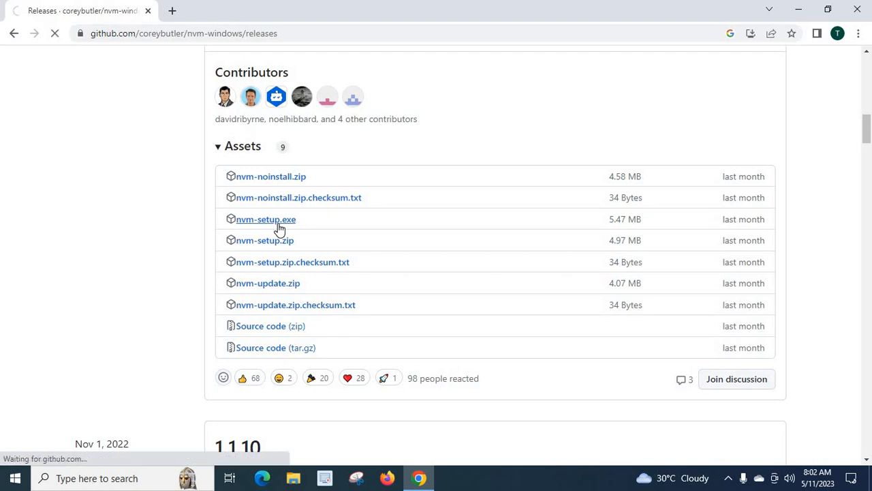
left_click(264, 218)
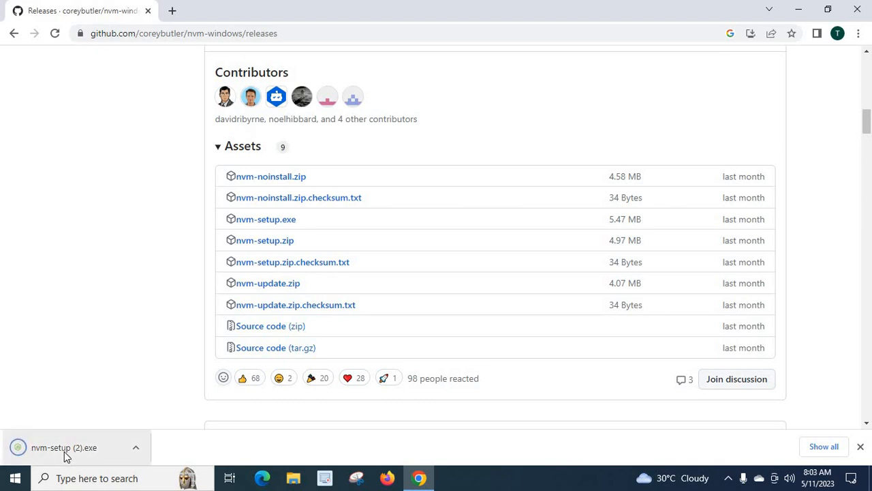
left_click(65, 446)
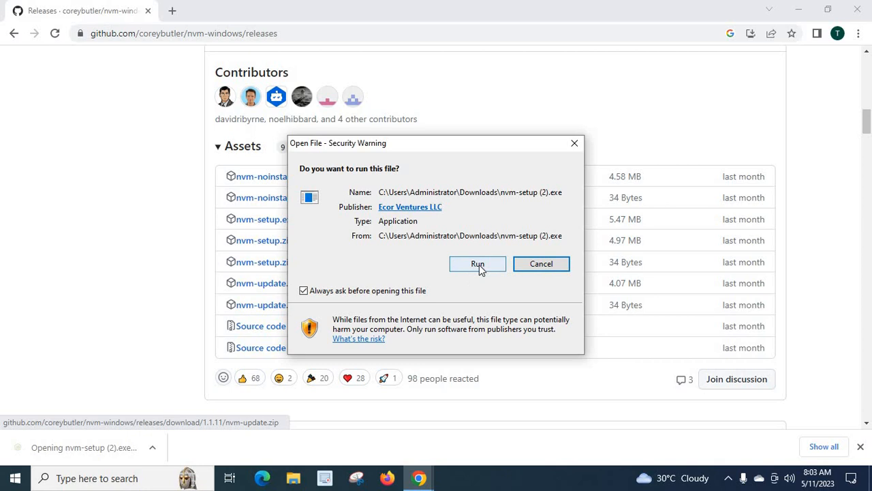
Run the installer past the security warning and accept the MIT license agreement
left_click(477, 265)
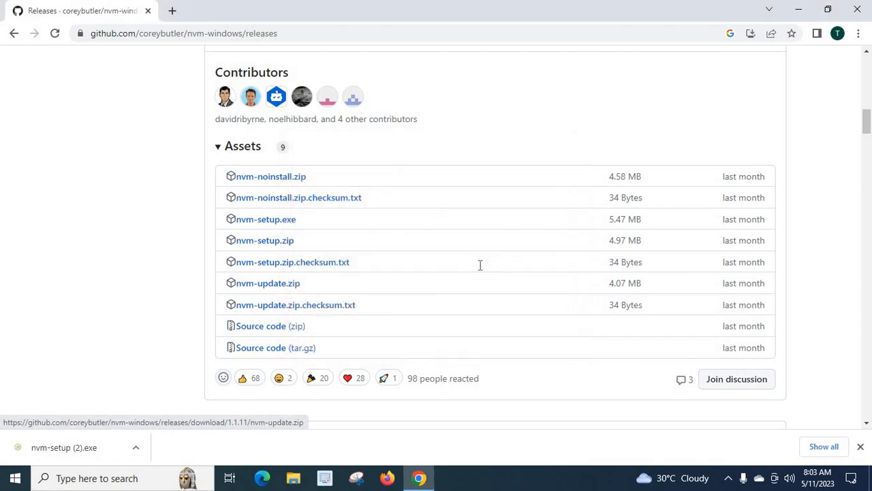
left_click(65, 447)
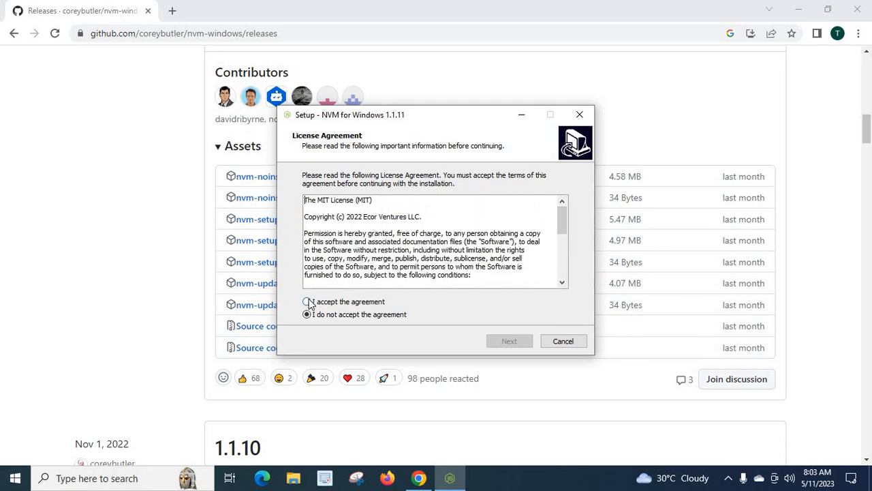
left_click(305, 301)
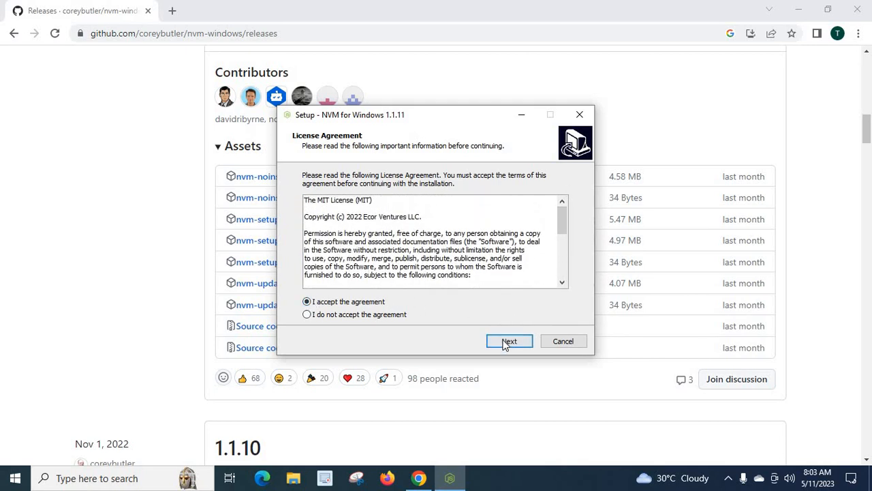
left_click(510, 341)
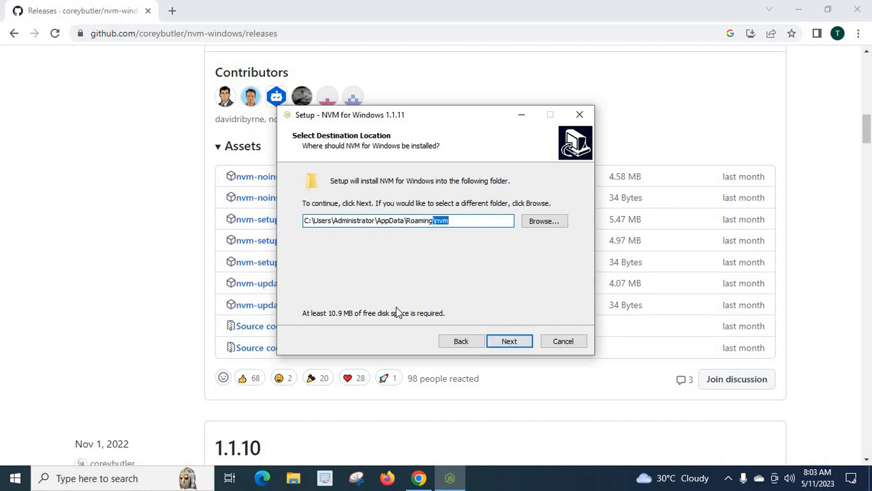
mouse_move(346, 326)
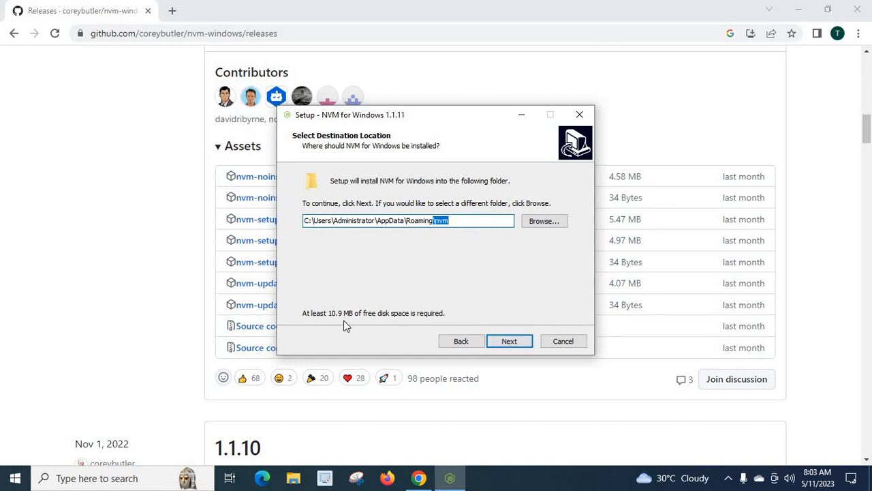
mouse_move(387, 311)
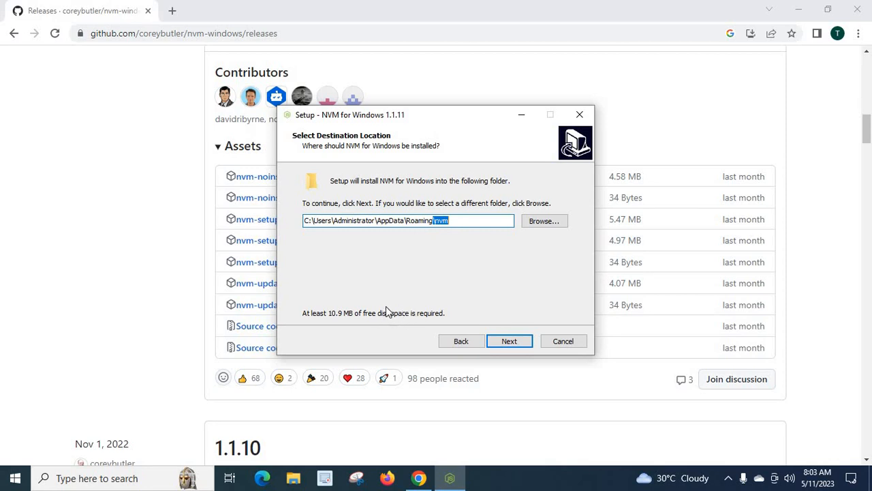
Install NVM 1.1.11 with the default install folder and Node.js symlink, then finish the wizard
left_click(510, 341)
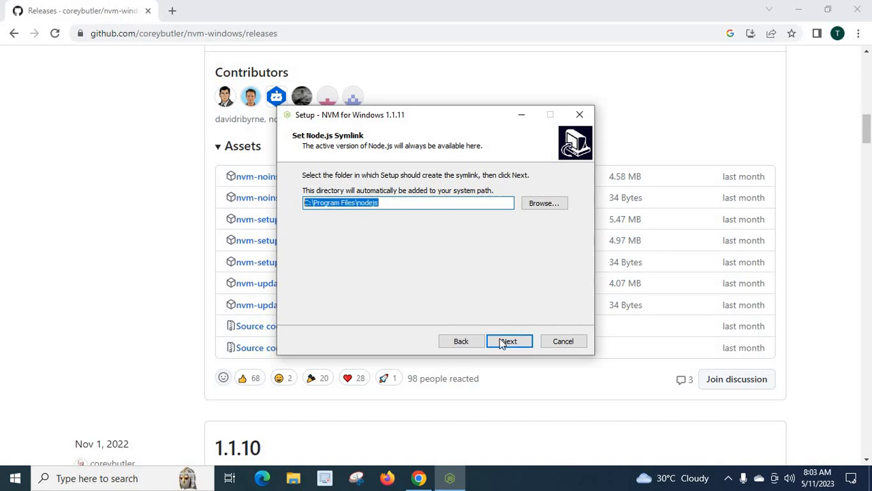
left_click(509, 341)
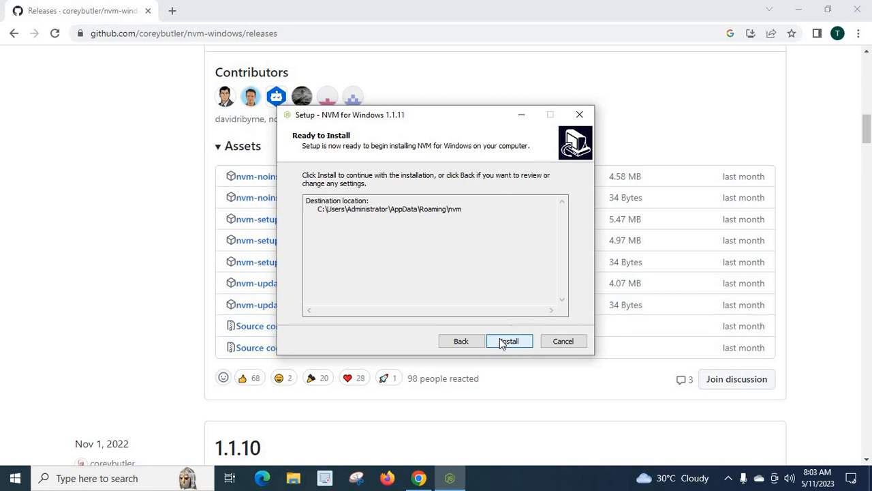
left_click(510, 341)
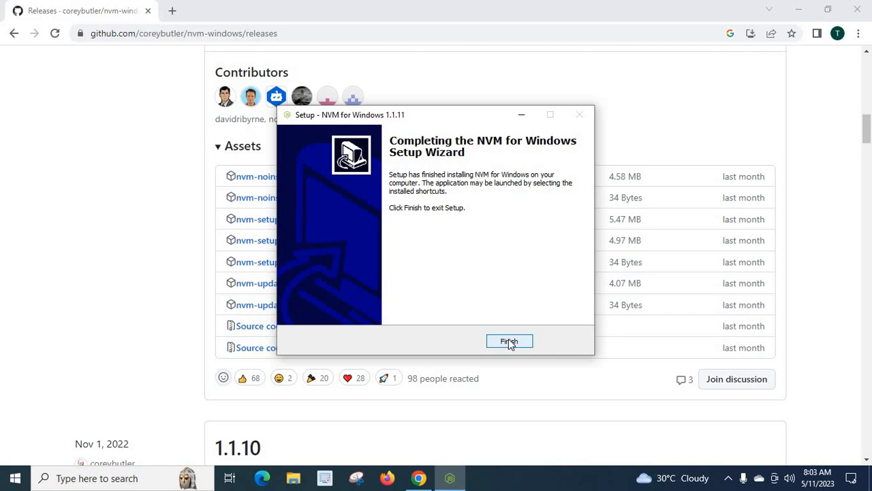
mouse_move(520, 344)
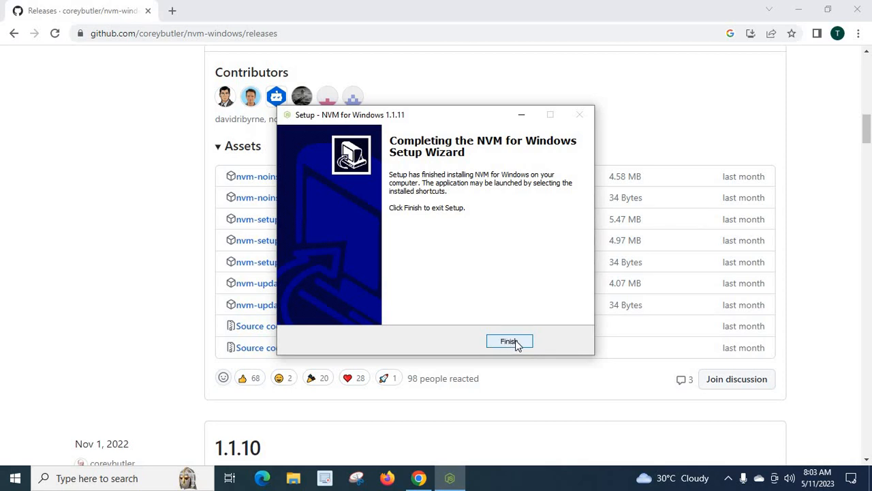
left_click(510, 341)
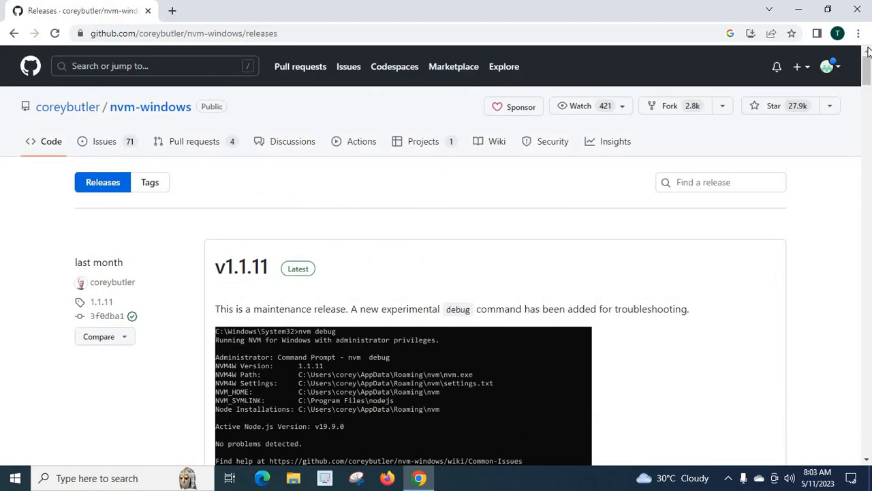
Scroll to the older 1.1.10 release and expand its Assets list
scroll("down", 3)
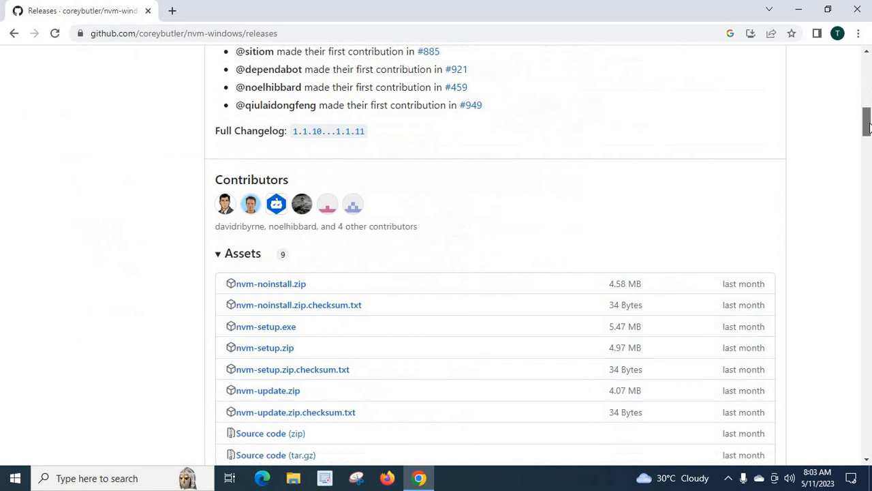
scroll("down", 3)
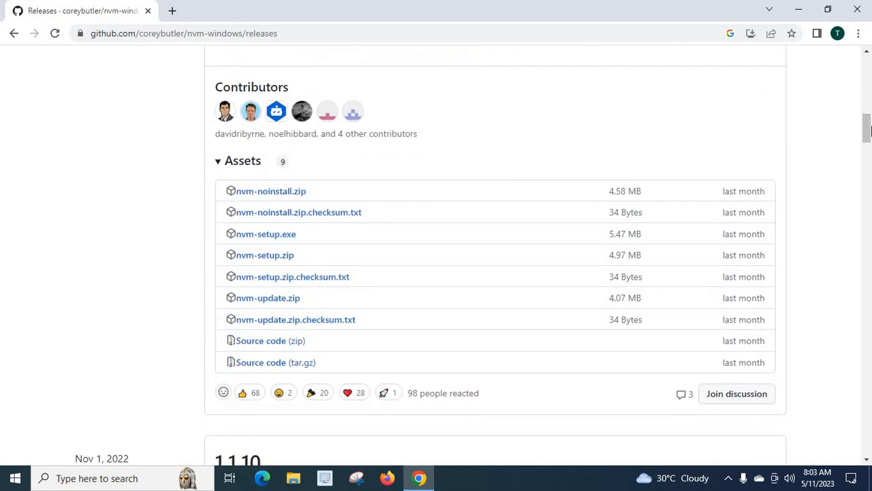
scroll("down", 3)
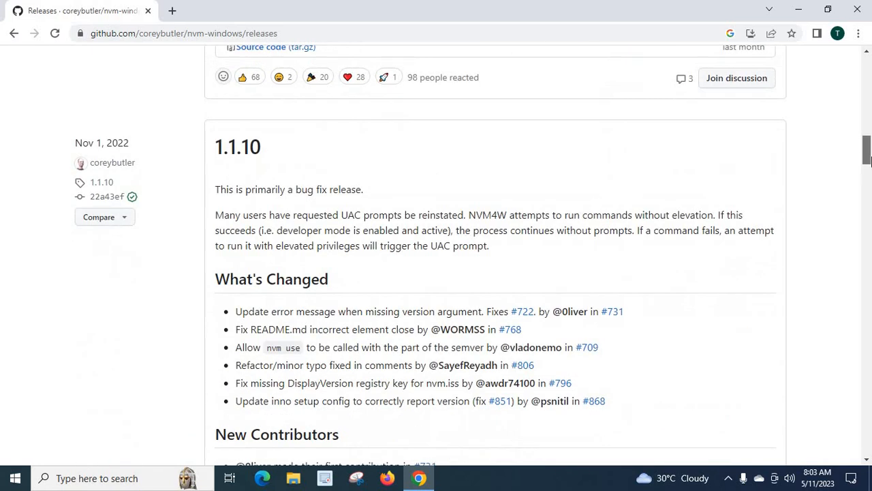
scroll("down", 3)
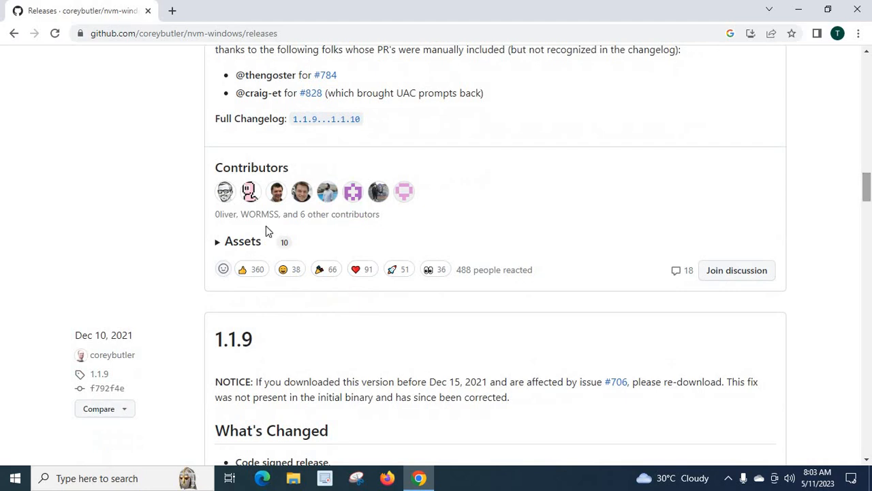
left_click(243, 240)
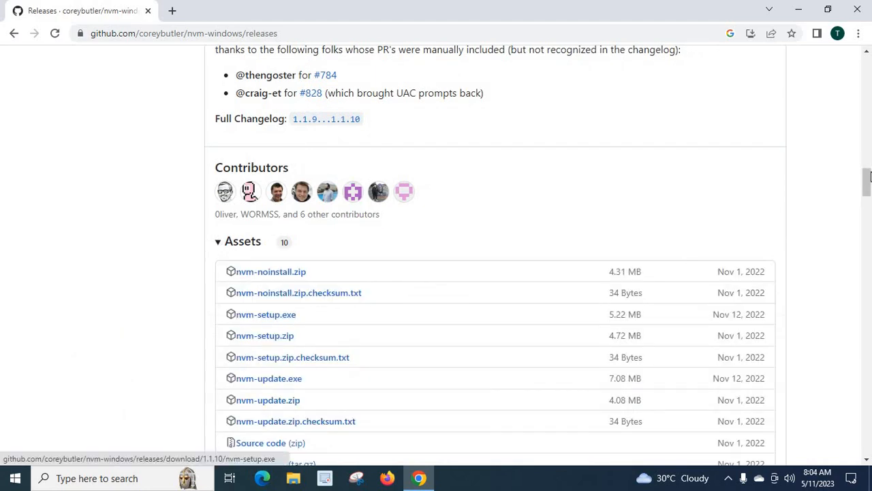
scroll("down", 3)
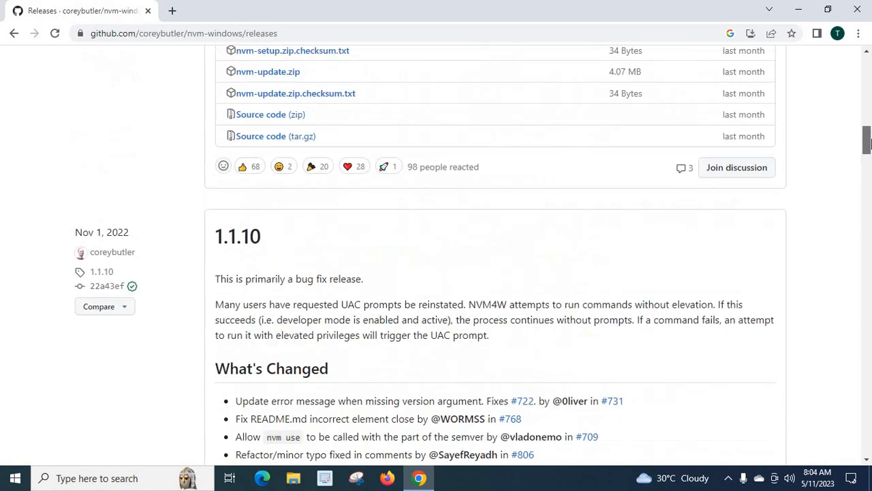